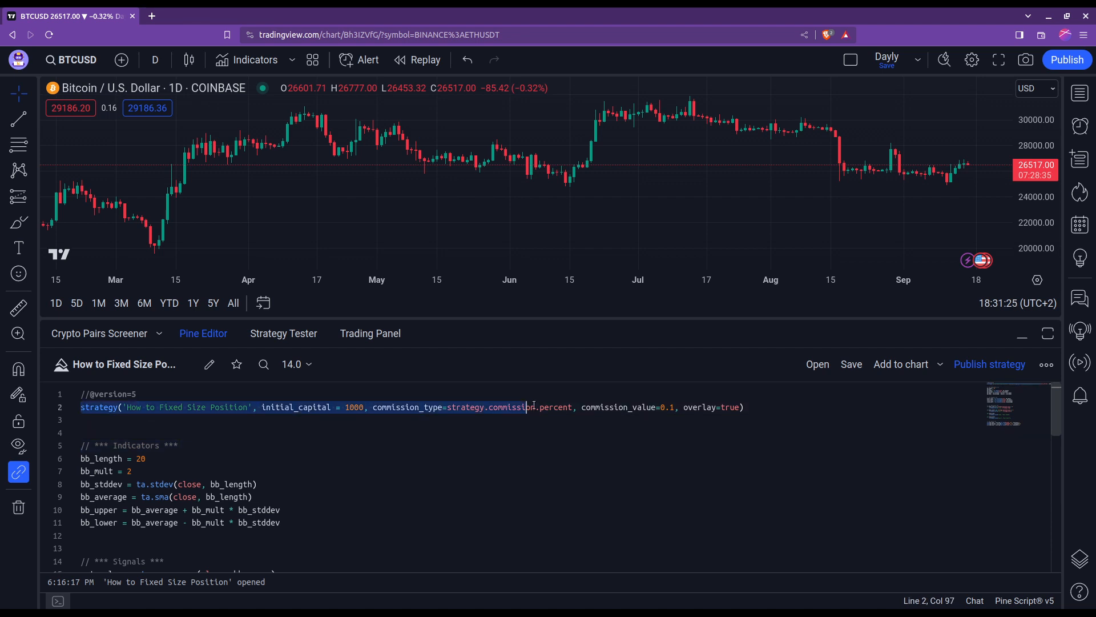
- Insert default_qty_type=strategy.cash before initial_capital in the strategy header
{"action": "left_click", "coordinate": [262, 408]}
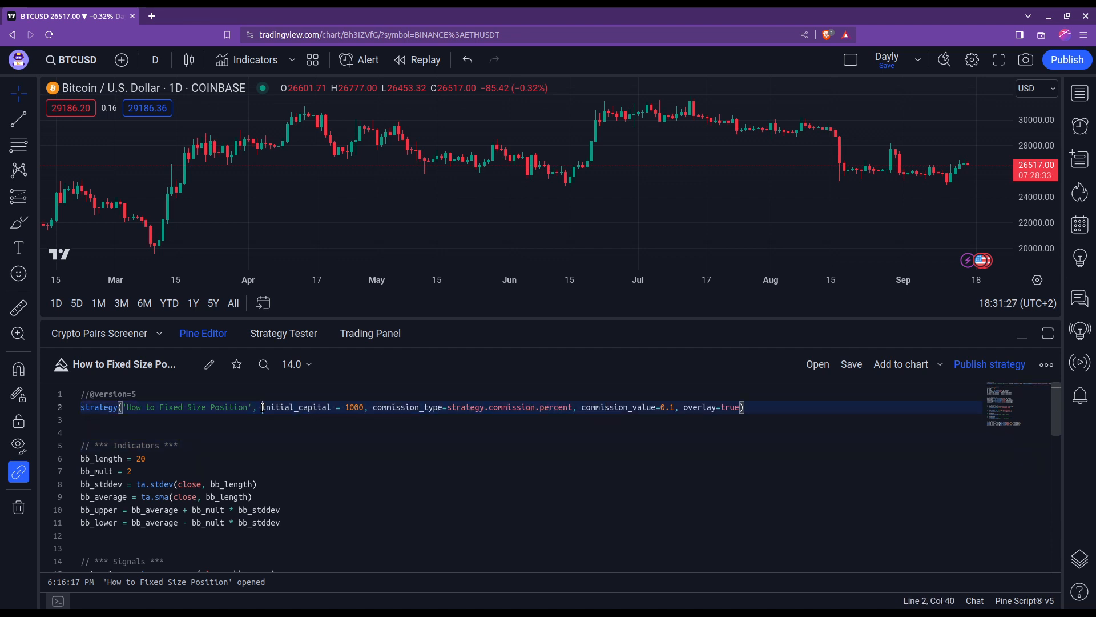
{"action": "type", "text": "default_qty_type=strategy.cash,"}
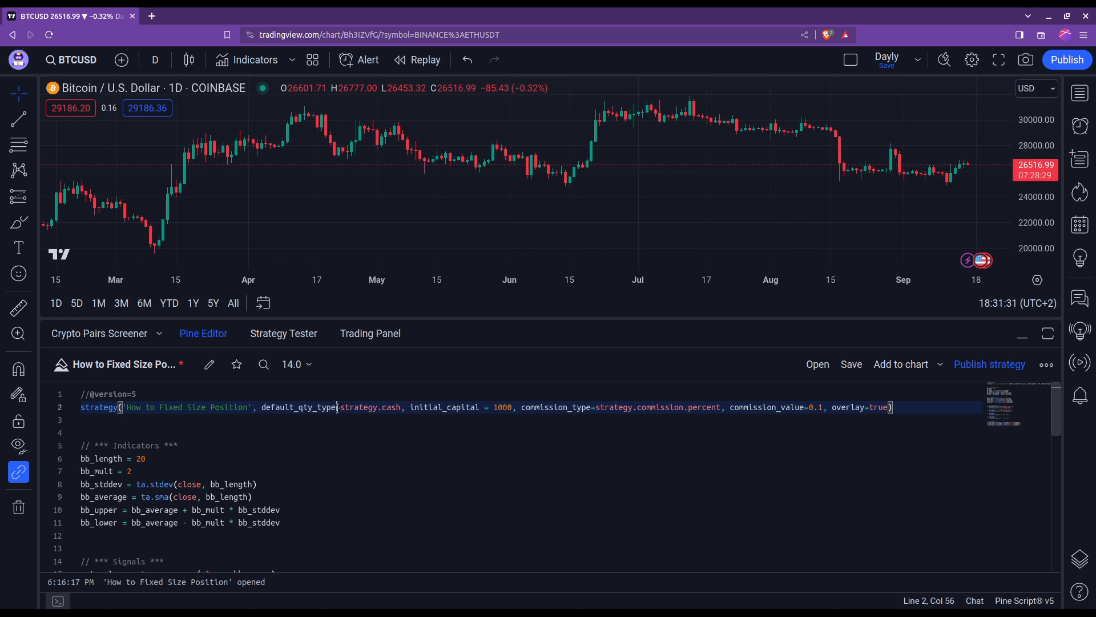
{"action": "double_click", "coordinate": [358, 407]}
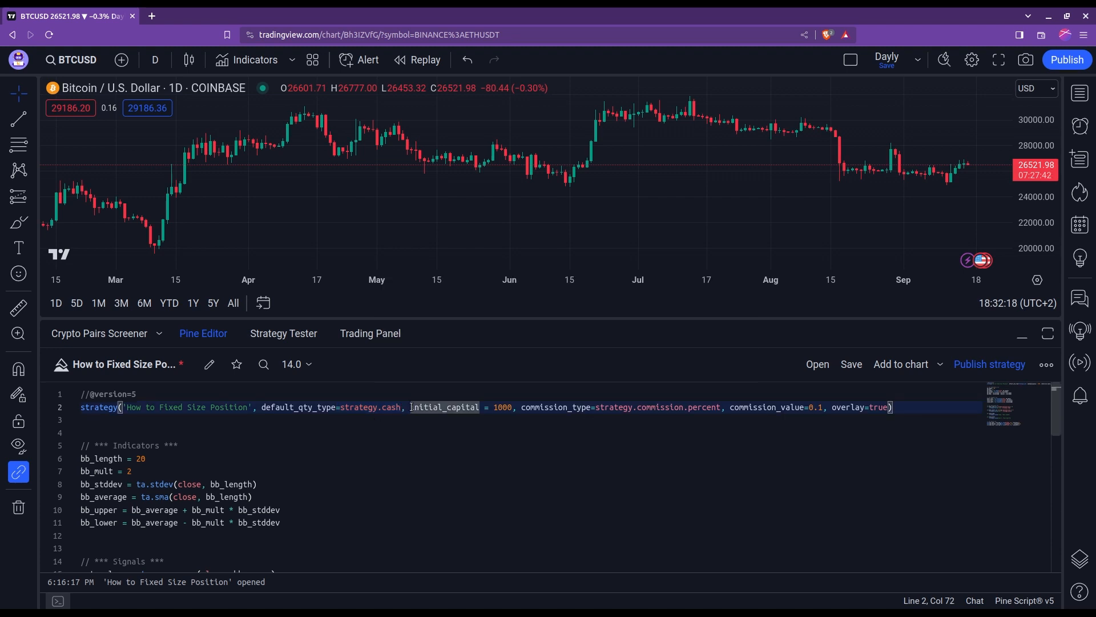
- Add default_qty_value=50 to the strategy() call before initial_capital
{"action": "type", "text": "default_qty_value=50,"}
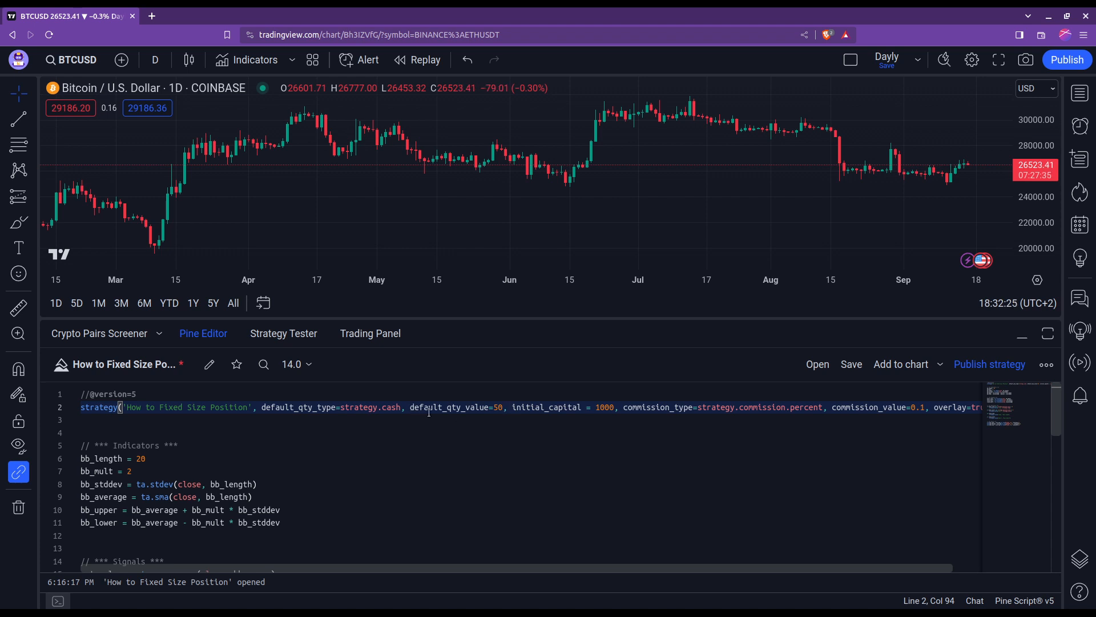
{"action": "double_click", "coordinate": [449, 407]}
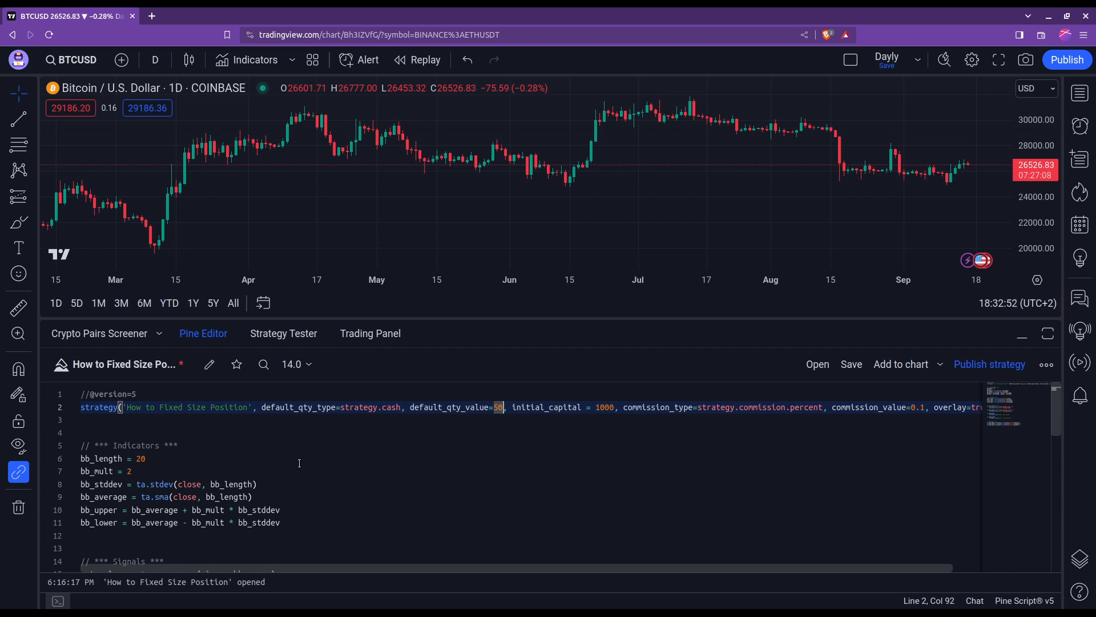
{"action": "scroll", "scroll_direction": "down", "scroll_amount": 3}
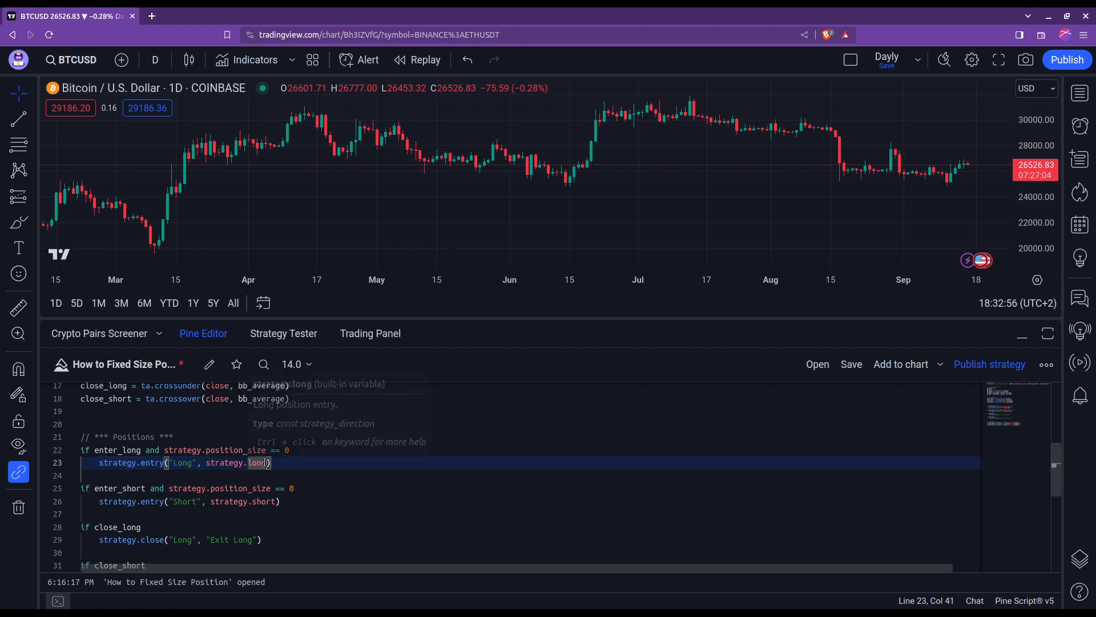
- Try a qty argument on strategy.entry, then add the strategy to the chart
{"action": "type", "text": ", qty"}
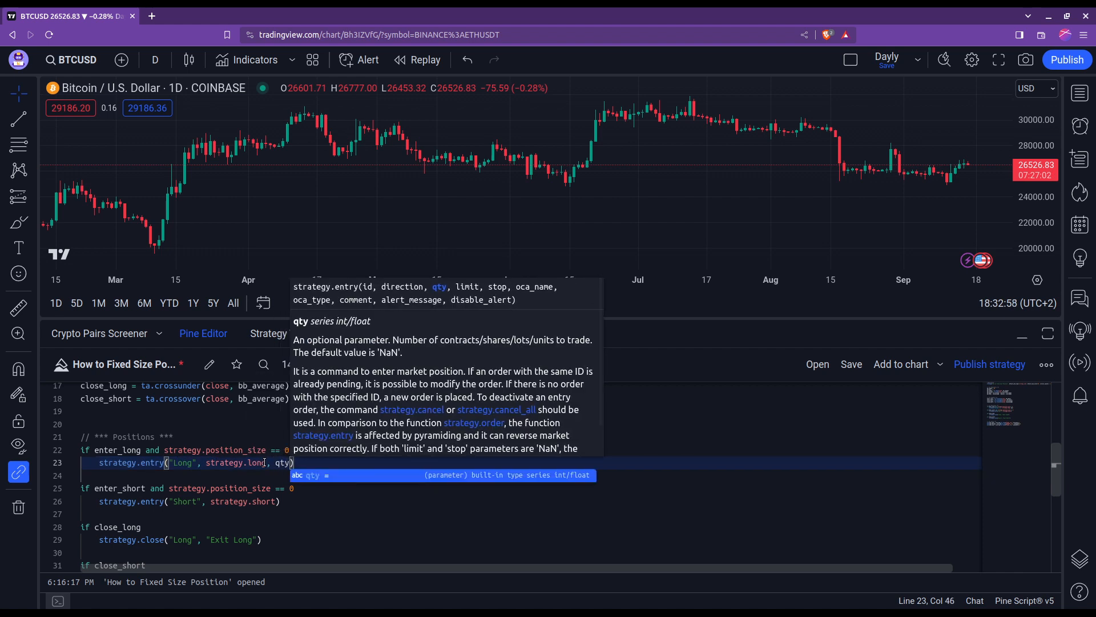
{"action": "type", "text": "="}
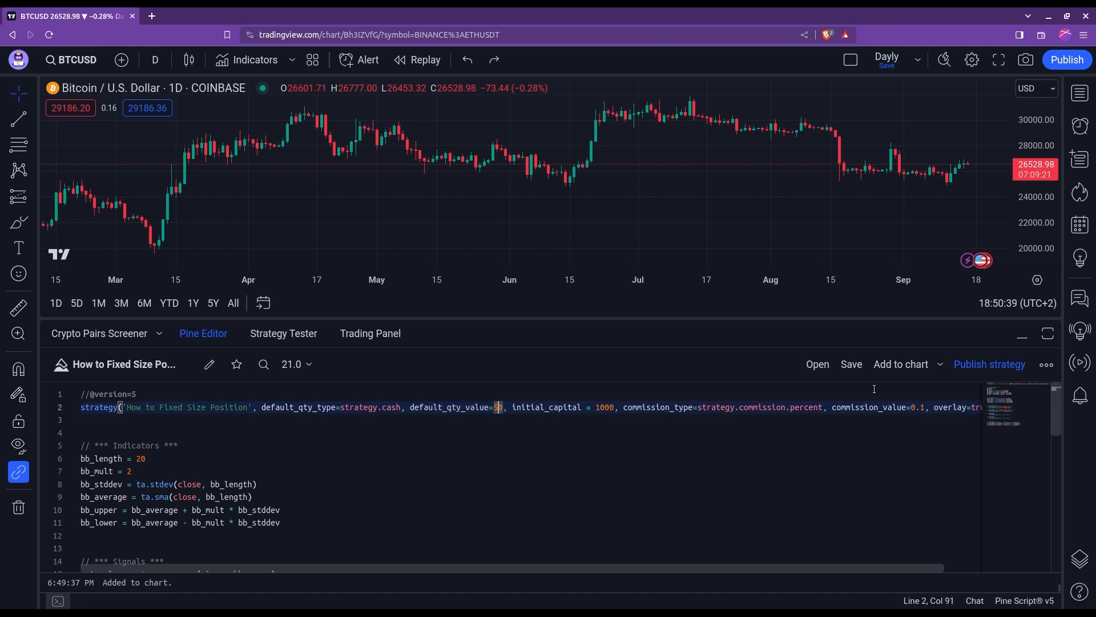
- Check the Strategy Tester, set default_qty_value to 100, and save to rerun the backtest
{"action": "left_click", "coordinate": [283, 334]}
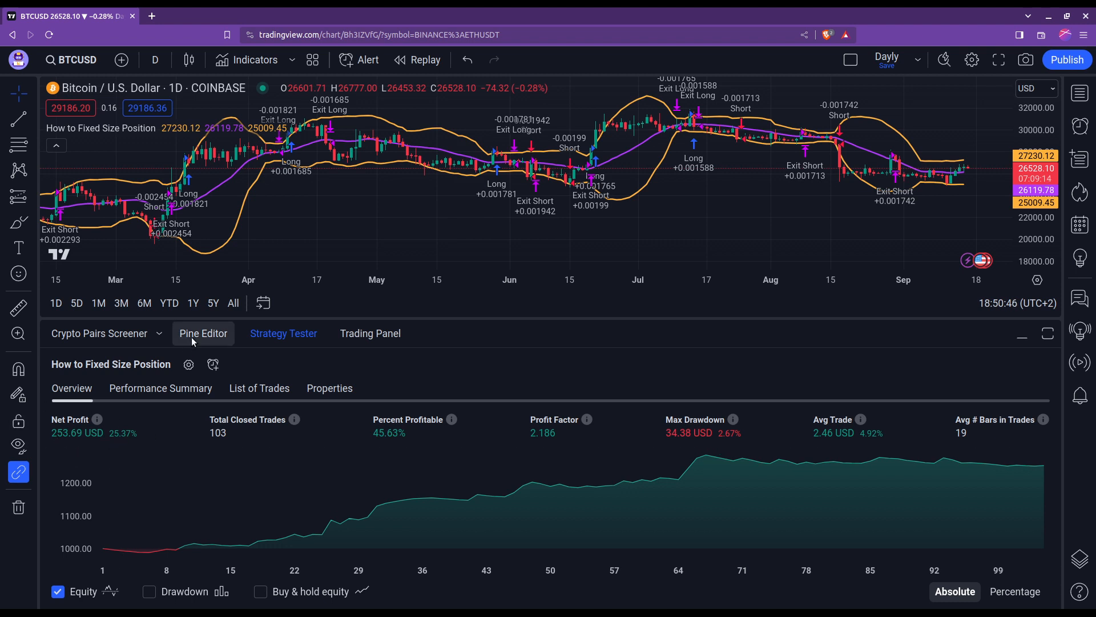
{"action": "left_click", "coordinate": [203, 333]}
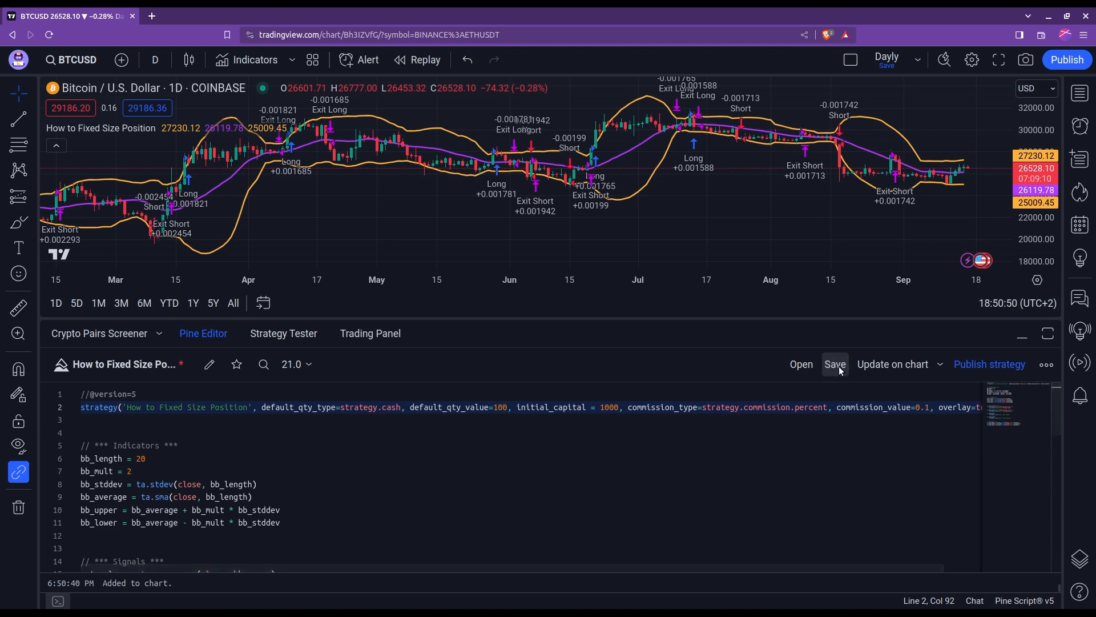
{"action": "left_click", "coordinate": [283, 332]}
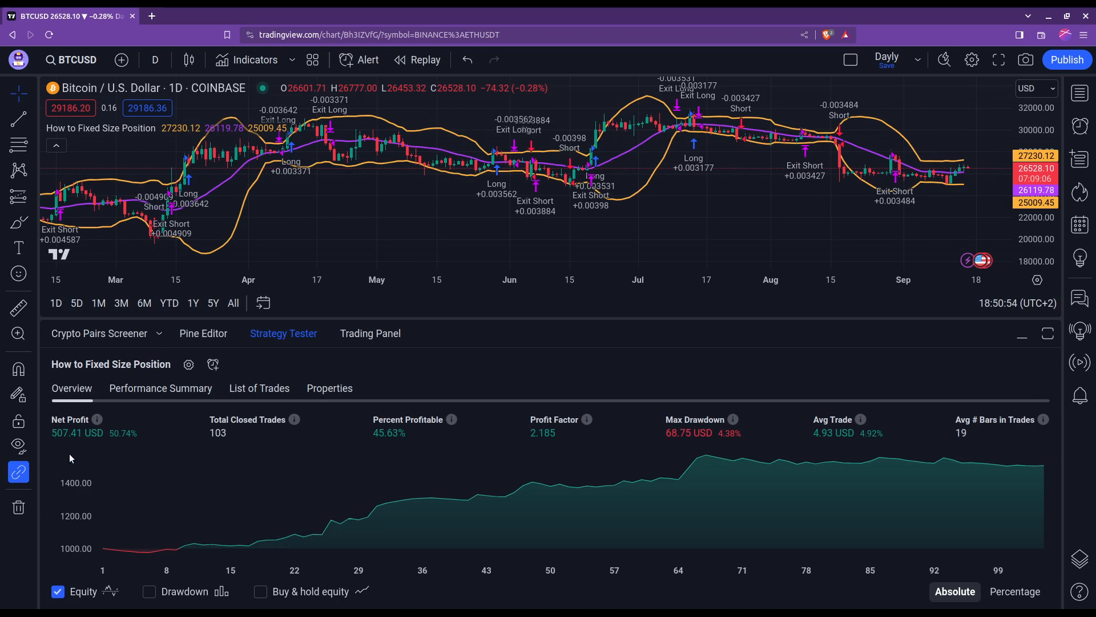